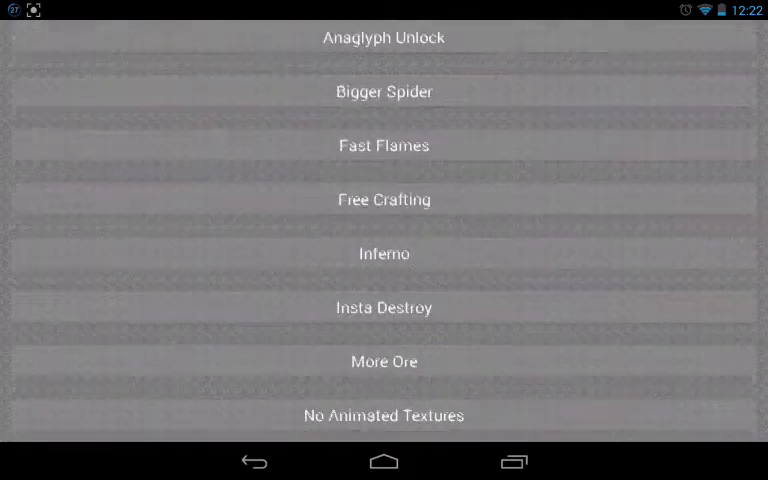
Scroll the online mod list down to reach the No Stone Cutter patch.
{"action": "scroll", "scroll_direction": "down", "scroll_amount": 3}
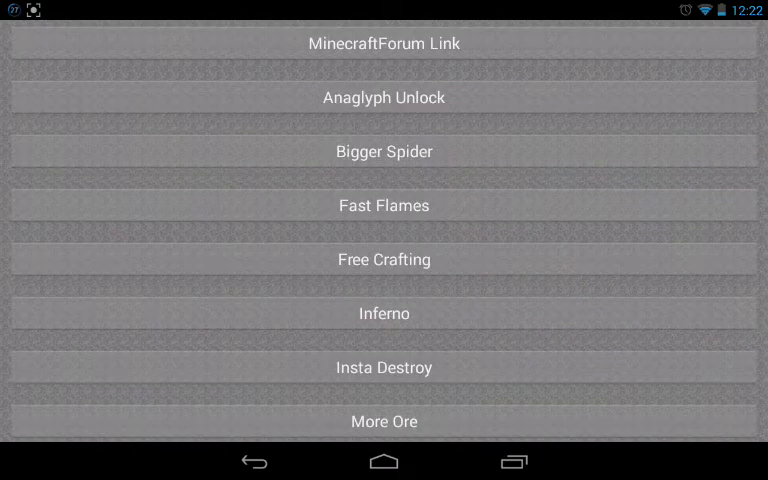
{"action": "scroll", "scroll_direction": "down", "scroll_amount": 3}
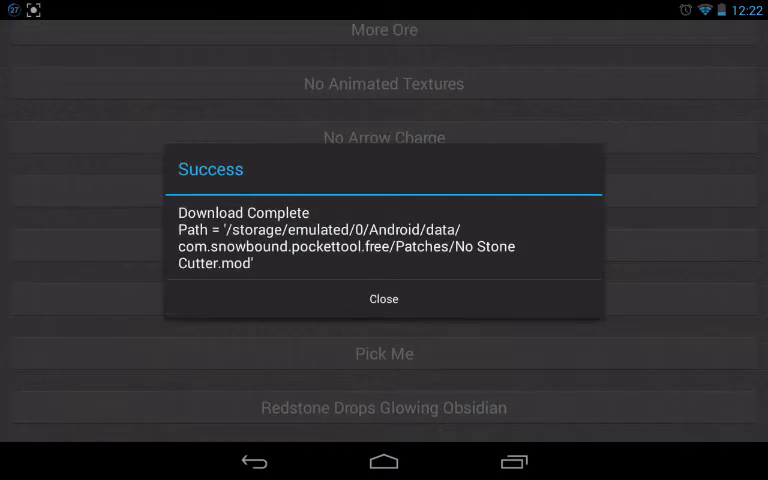
Dismiss the Success dialog to return to the downloaded .mod list with No Stone Cutter.mod.
{"action": "left_click", "coordinate": [384, 298]}
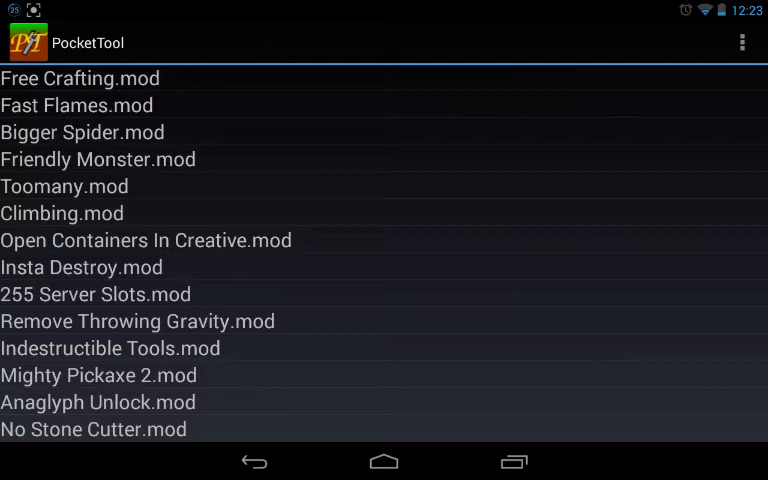
Apply Changes from the overflow menu, bringing up the Minecraft - Pocket Edition uninstall prompt.
{"action": "left_click", "coordinate": [742, 42]}
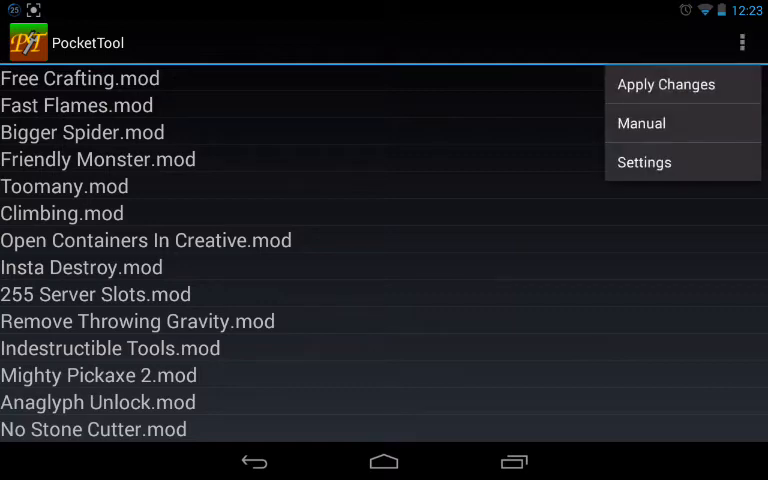
{"action": "left_click", "coordinate": [664, 84]}
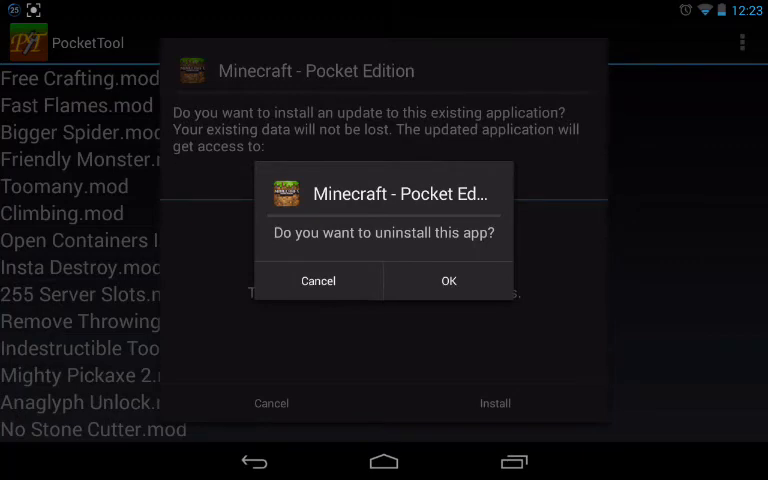
Confirm uninstalling the existing Minecraft app and install the patched version.
{"action": "left_click", "coordinate": [448, 280]}
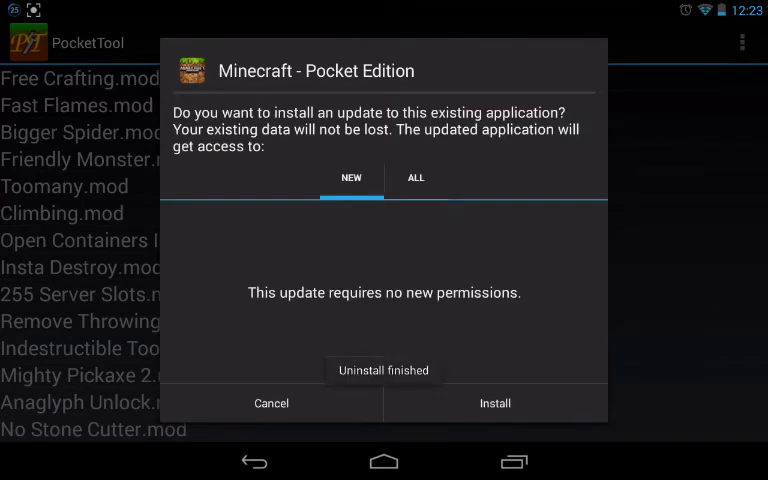
{"action": "left_click", "coordinate": [494, 404]}
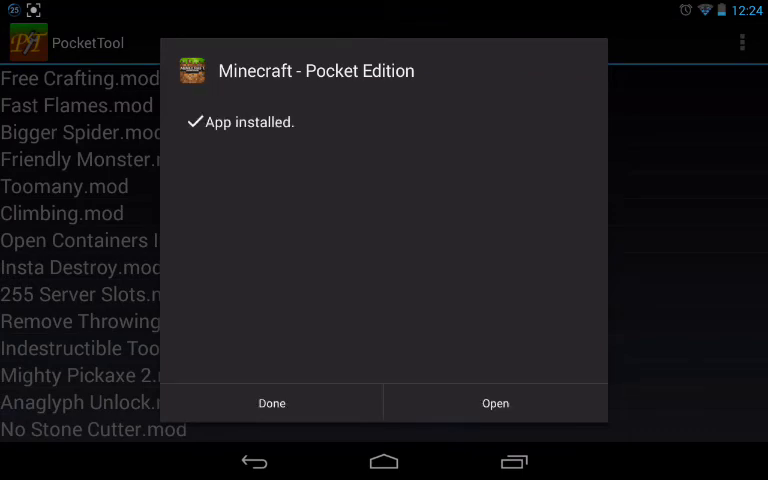
Launch the newly installed Minecraft and choose Play to reach the saved worlds list.
{"action": "left_click", "coordinate": [496, 404]}
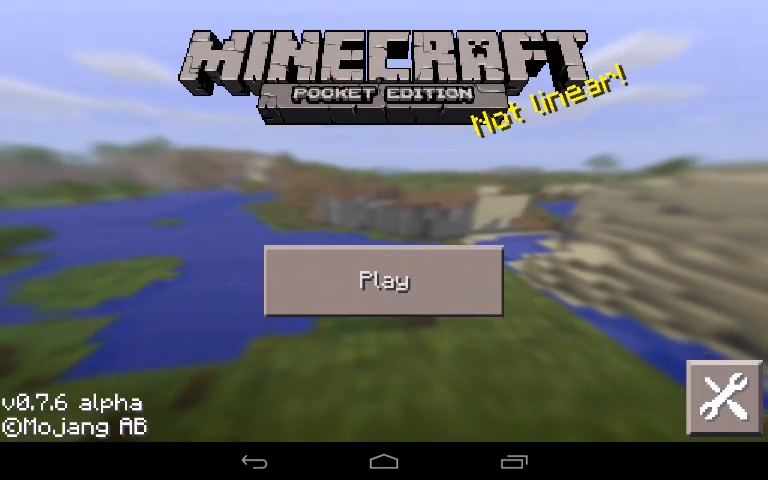
{"action": "left_click", "coordinate": [384, 280]}
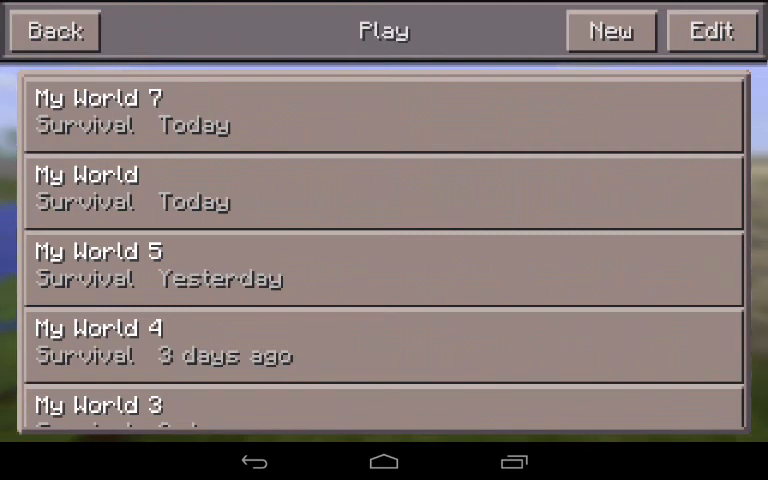